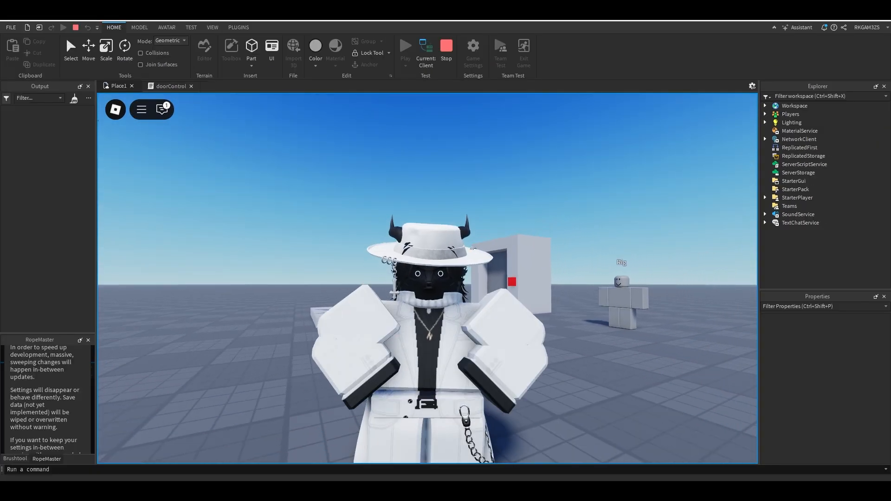
# Stop the playtest and generate a blocky R6 character rig with Rig Builder
pyautogui.click(446, 48)
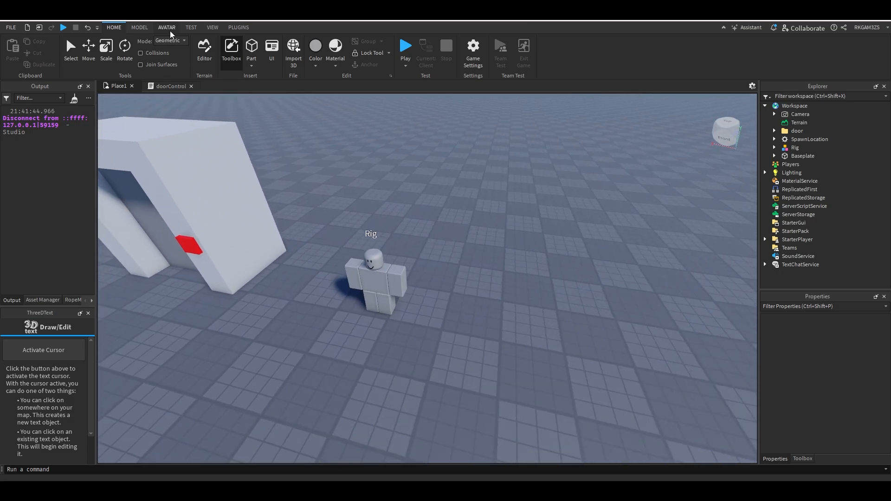
pyautogui.click(167, 27)
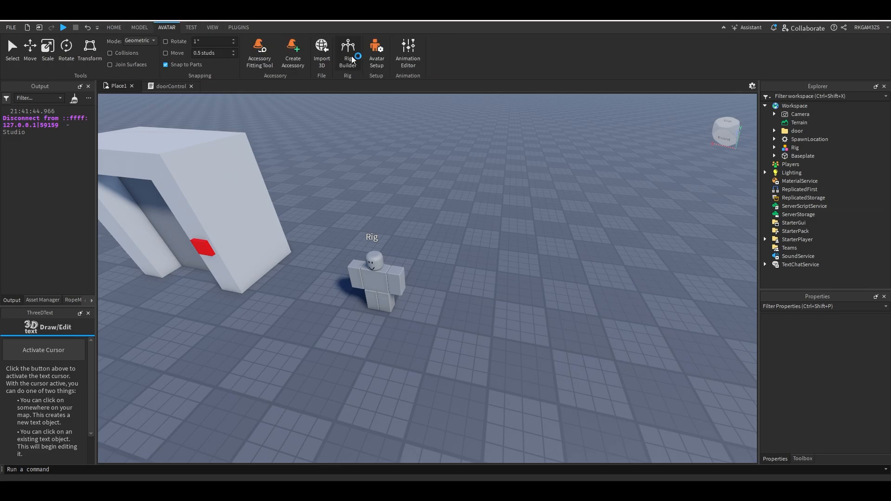
pyautogui.click(347, 51)
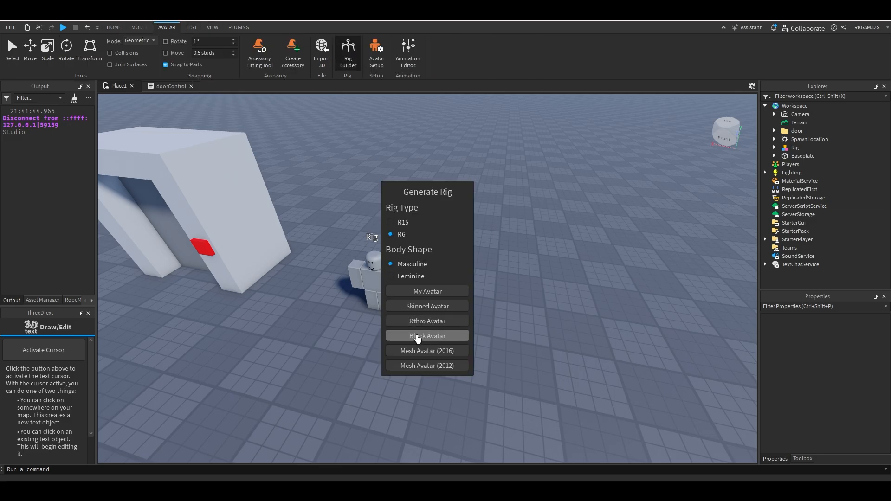
pyautogui.click(427, 336)
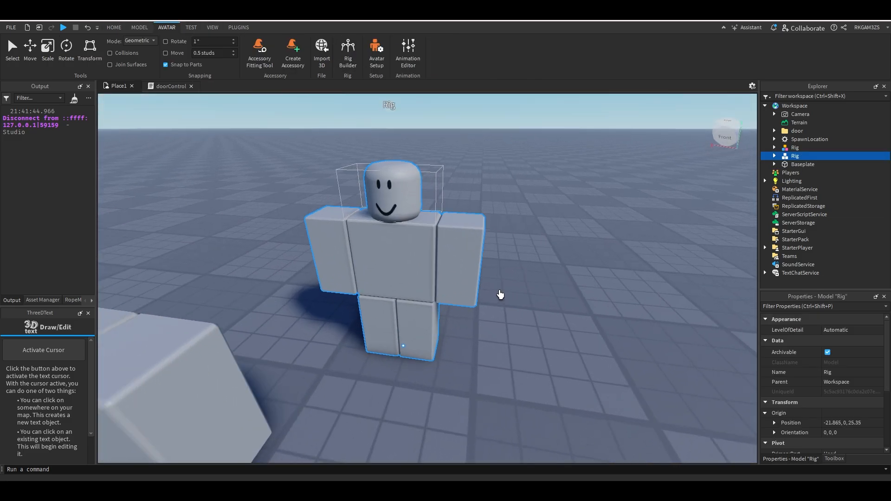
pyautogui.click(114, 28)
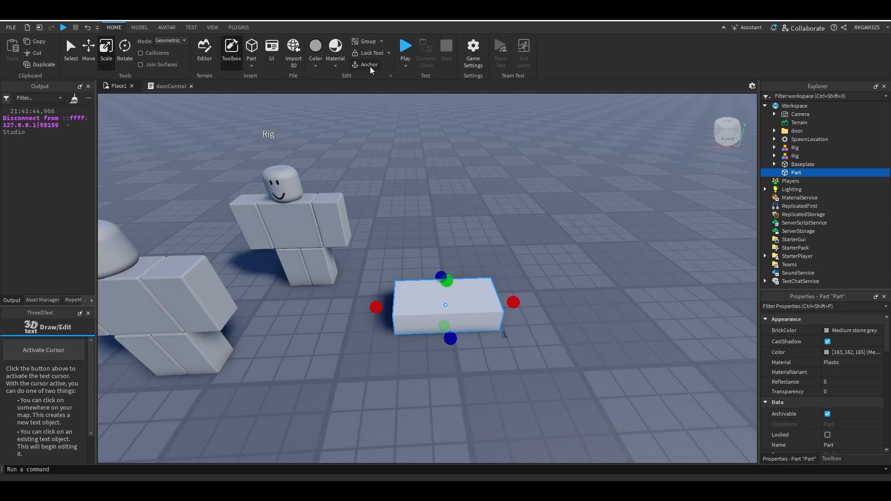
# Group the new frame and door panel parts into a folder named door2
pyautogui.rightClick(796, 172)
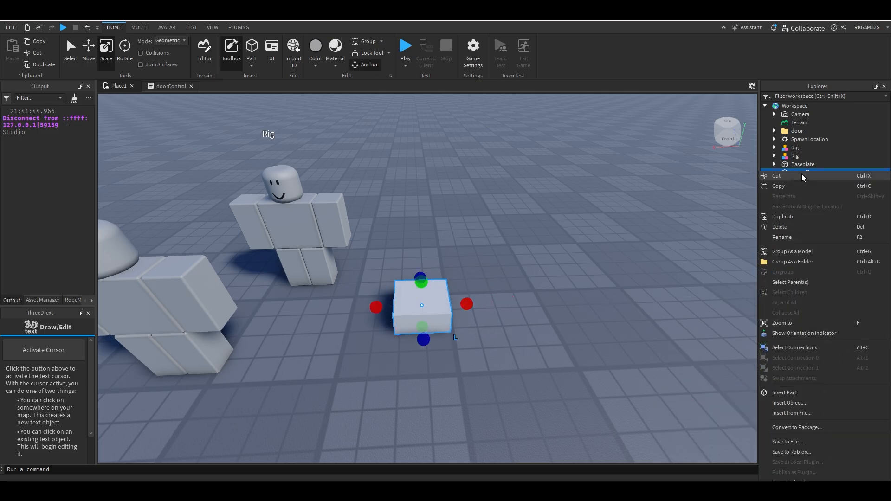
pyautogui.click(792, 262)
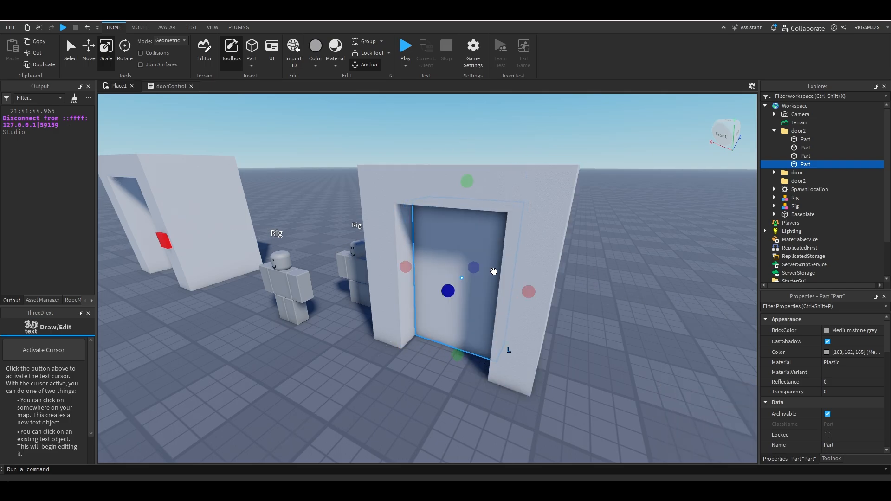
# Give the door panel a darker colour and set the frame parts to Concrete
pyautogui.click(851, 352)
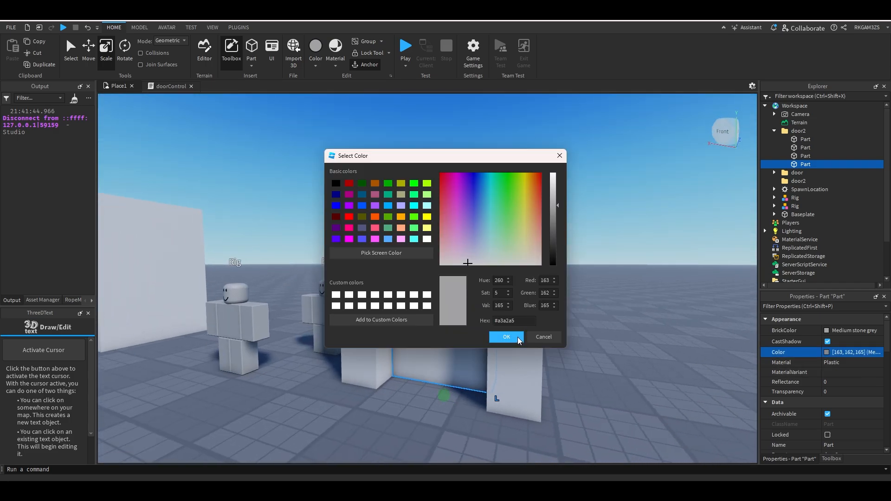
pyautogui.click(506, 336)
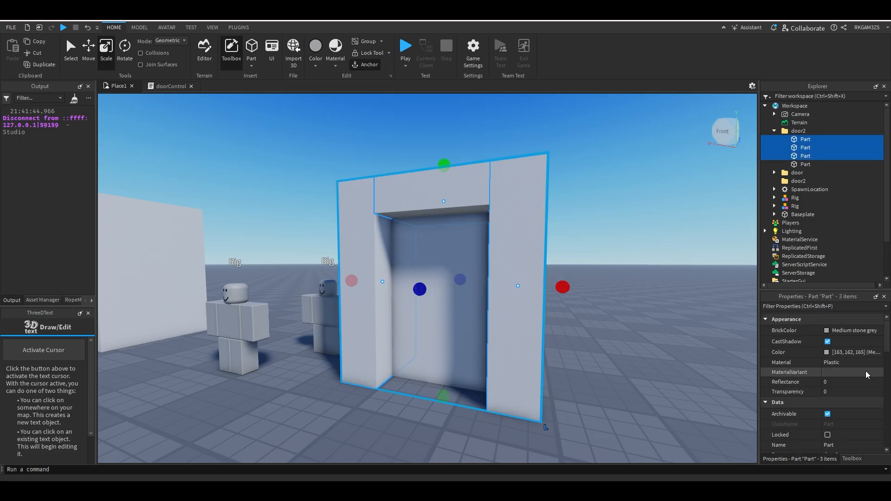
pyautogui.click(879, 362)
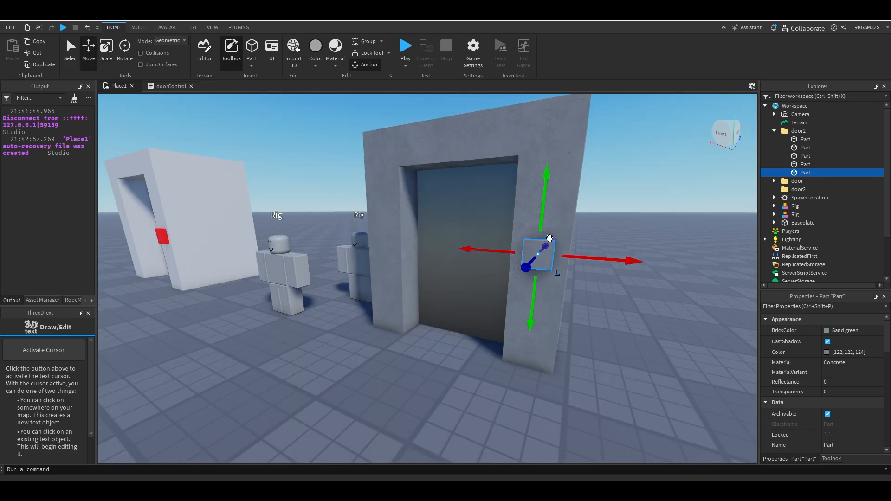
# Make the small block red Neon and rename it 'button'
pyautogui.click(851, 363)
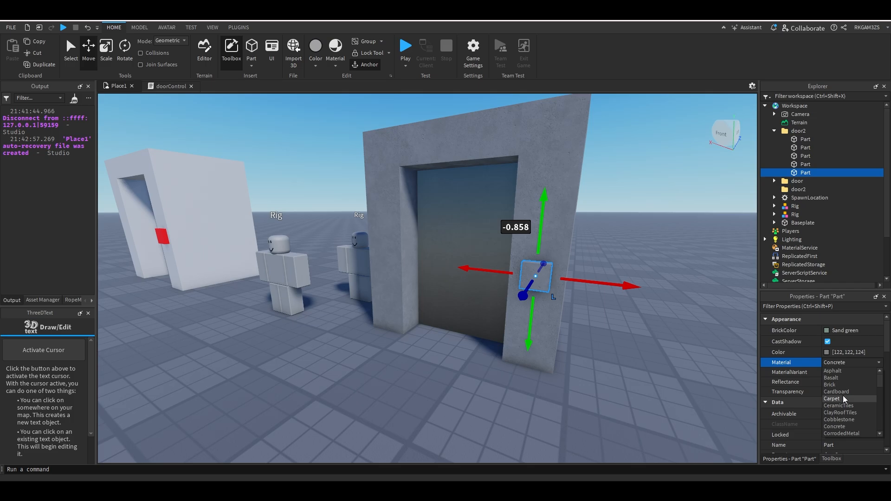
pyautogui.click(828, 352)
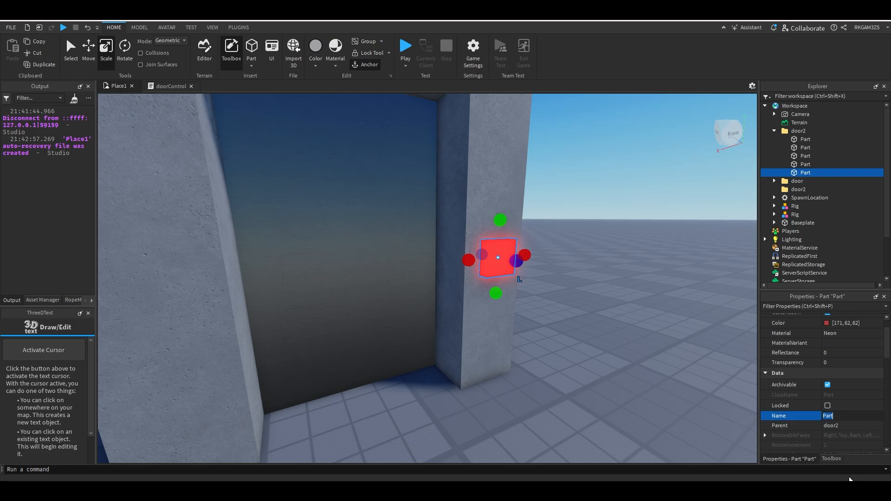
pyautogui.write('button')
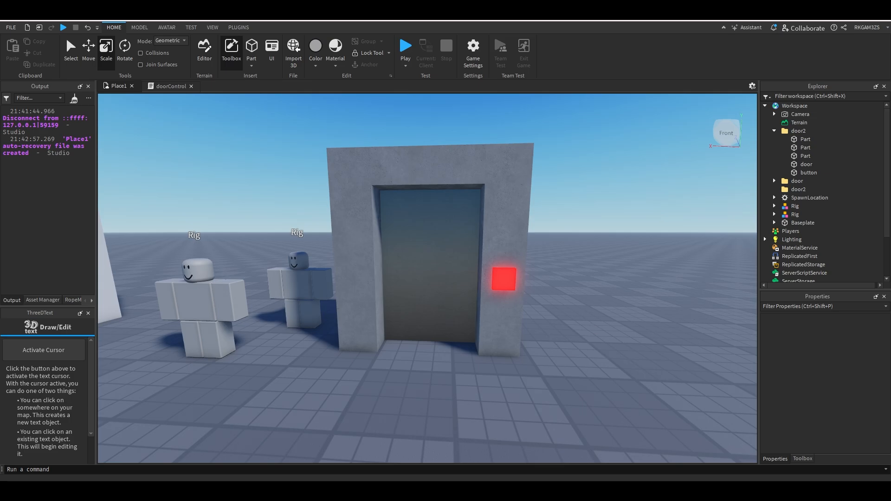
pyautogui.click(808, 172)
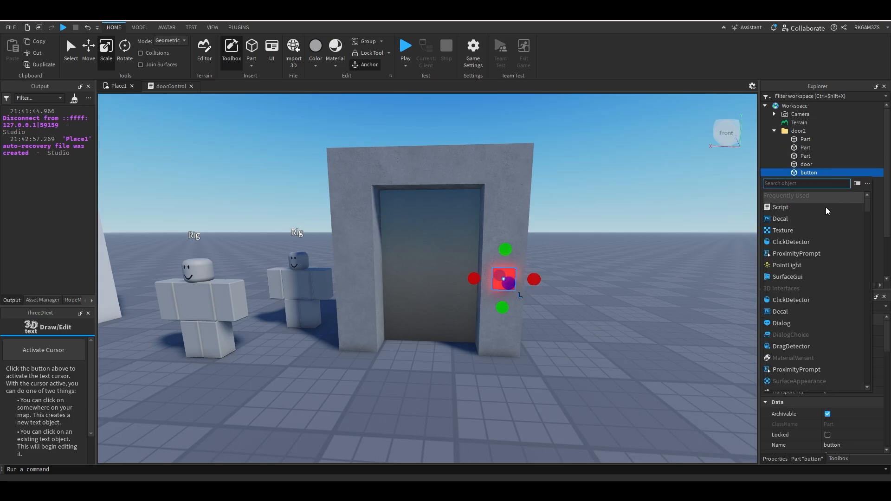
# Insert a doorHandler script and a ClickDetector into the button
pyautogui.click(780, 207)
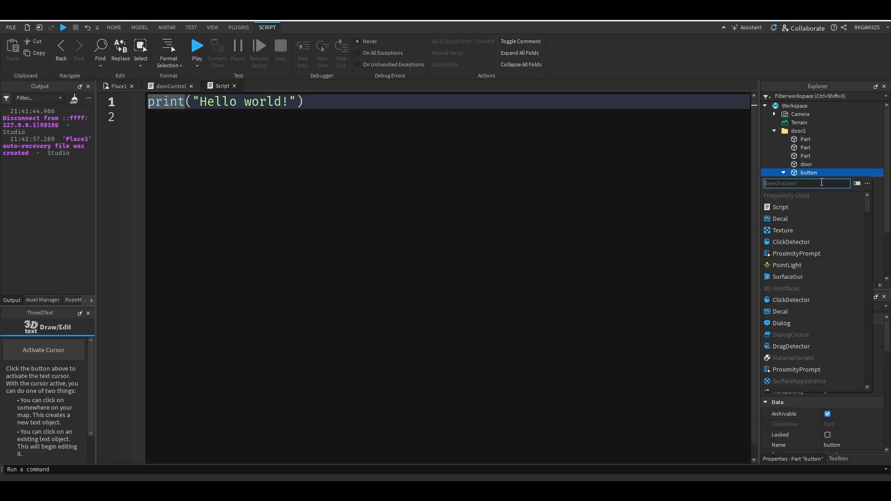
pyautogui.click(780, 207)
pyautogui.write('doorHandler')
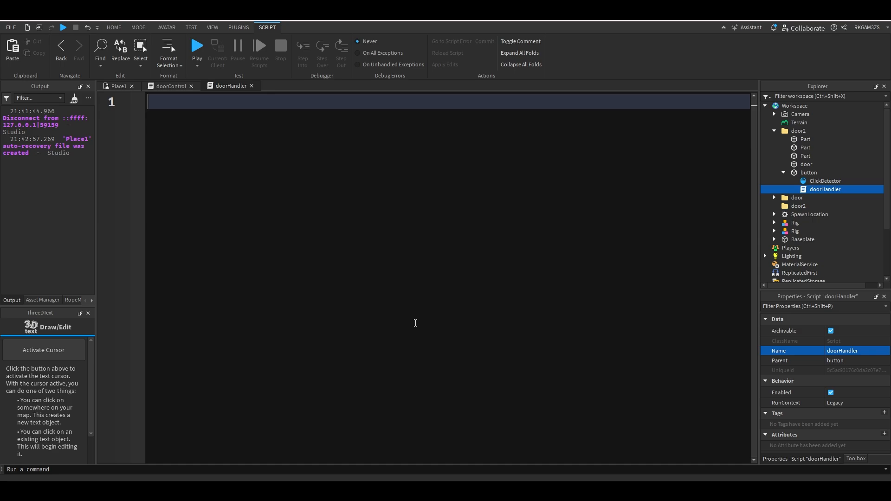
pyautogui.write('local button')
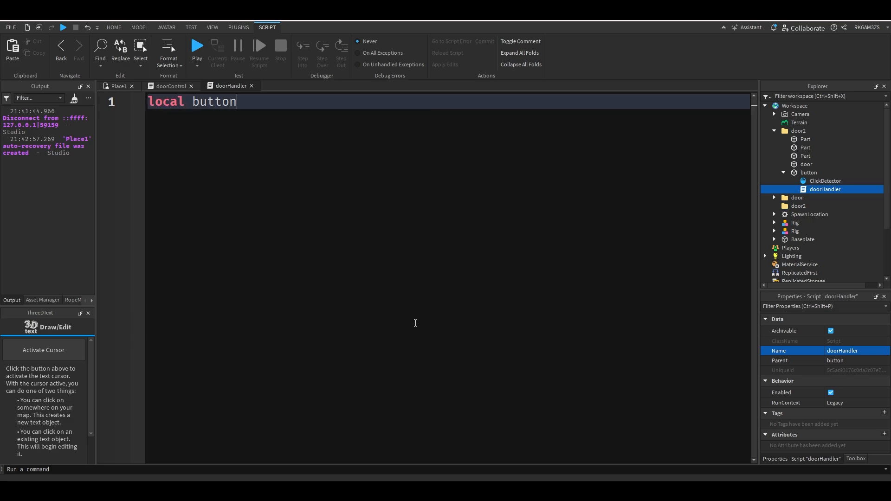
pyautogui.press('Backspace')
pyautogui.write('cd')
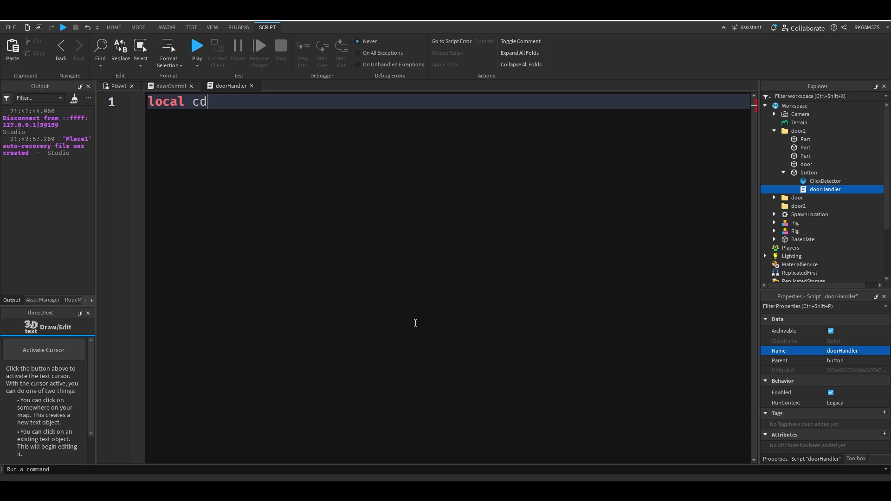
# Declare cd = script.Parent.ClickDetector, door, and ts = TweenService in doorHandler
pyautogui.write('= script.Parent.ClickDetector')
pyautogui.write('local d')
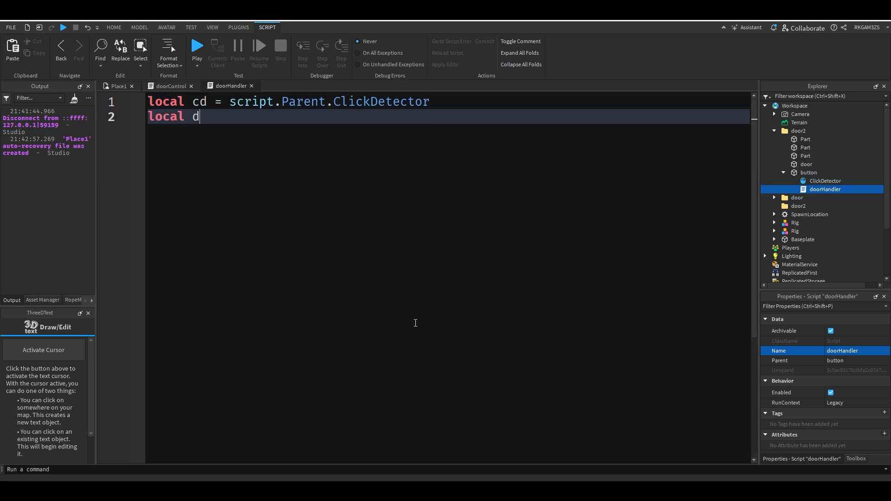
pyautogui.write('oor = script.Parenta')
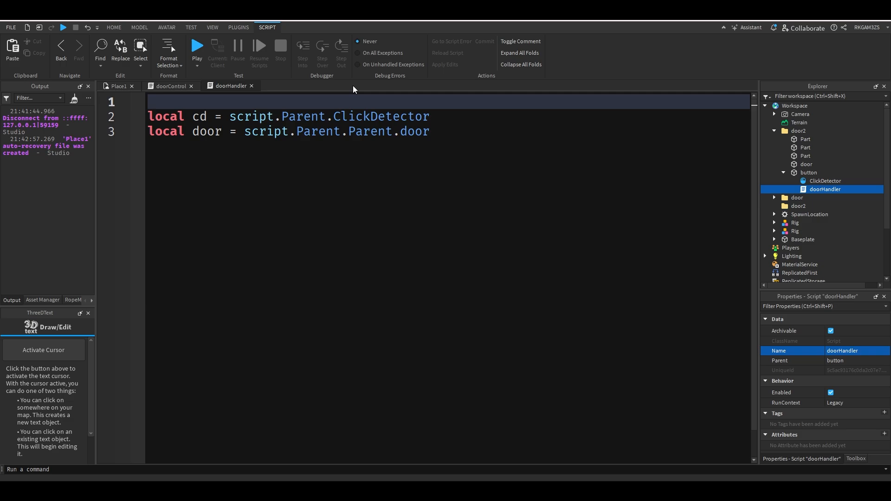
pyautogui.write('local ts =')
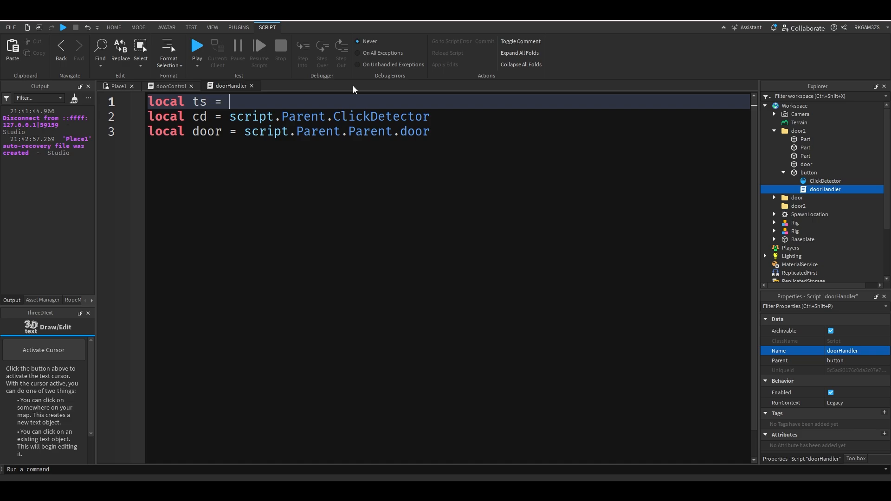
pyautogui.write('game:GetService("TweenService")')
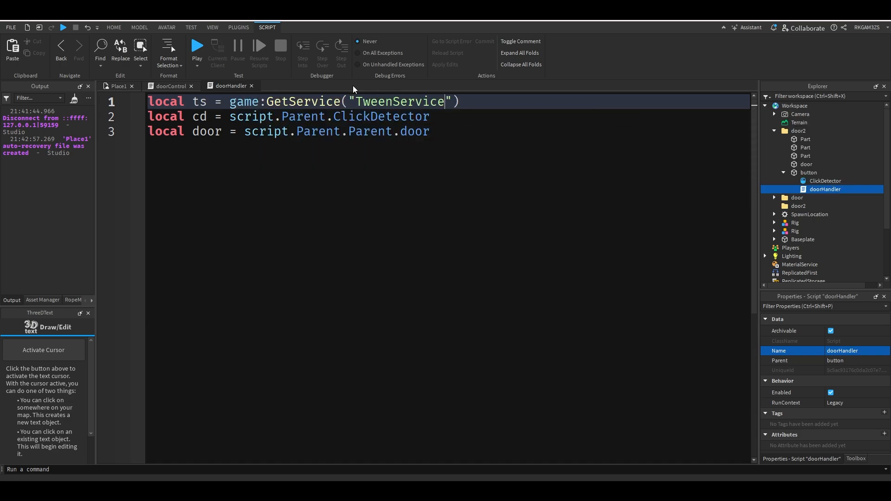
pyautogui.click(486, 132)
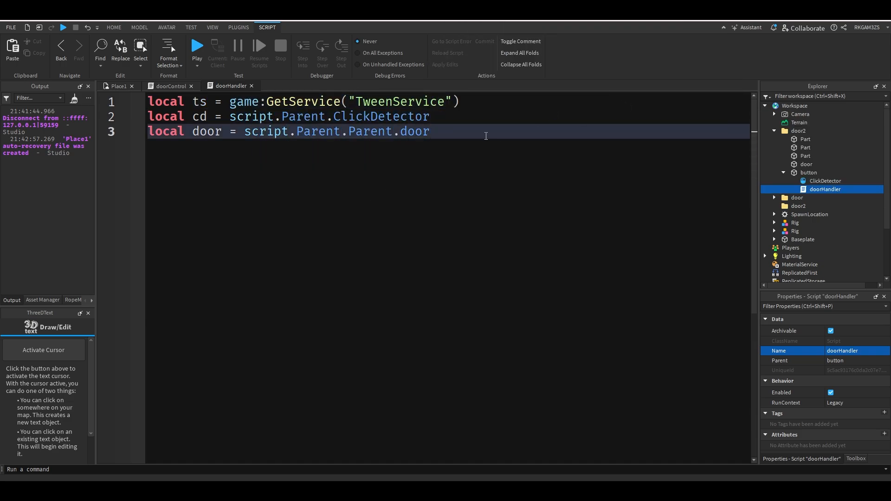
# Write 'local opened = false' and 'local debounce = false', then begin cd.MouseClick
pyautogui.press('Enter')
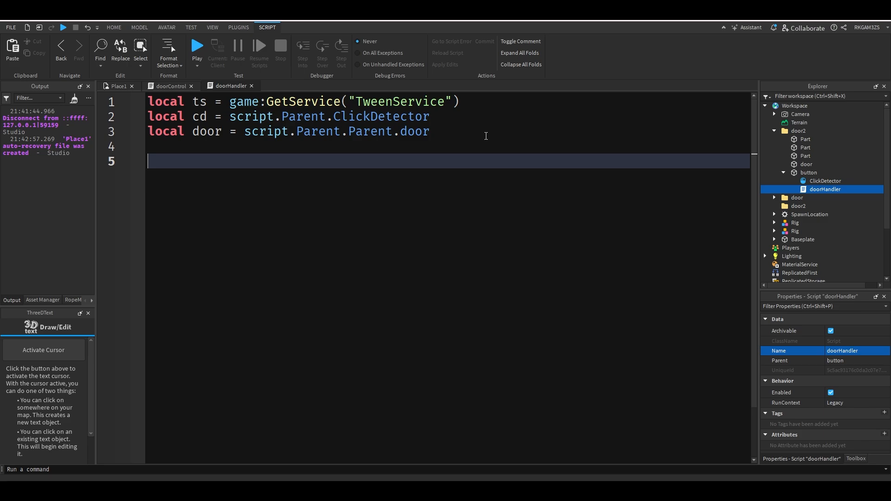
pyautogui.write('local opened = false')
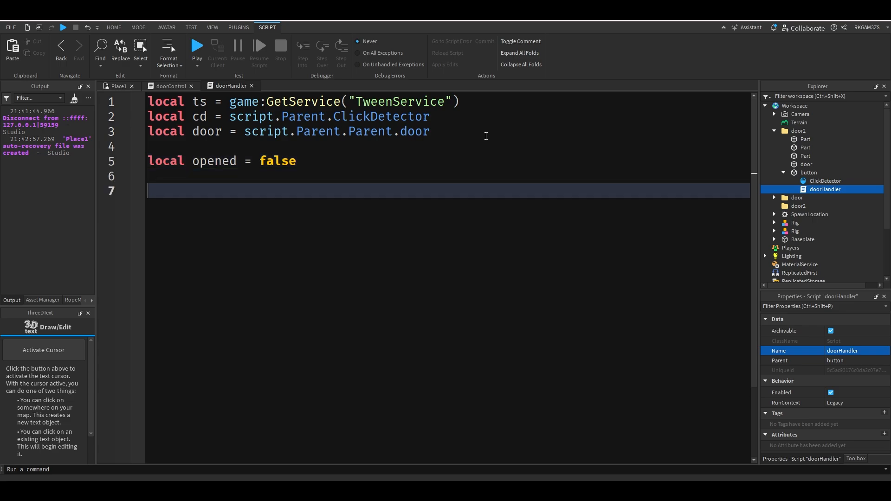
pyautogui.write('local')
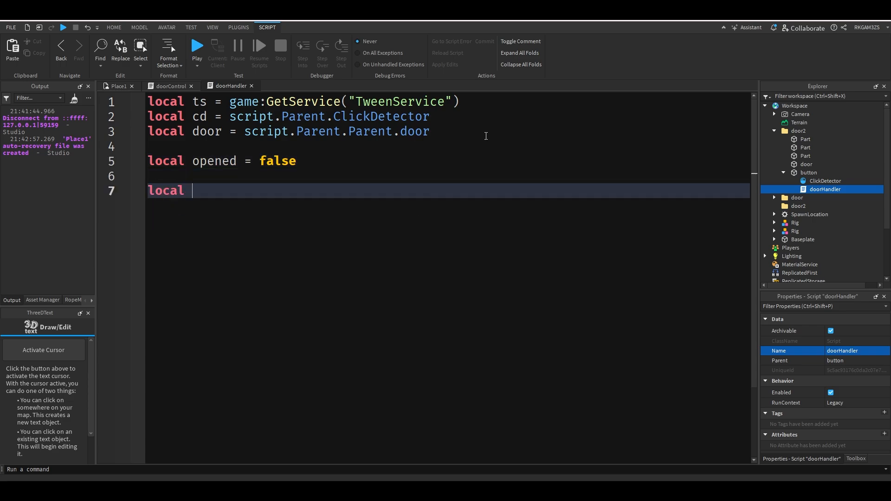
pyautogui.write('debounce = false')
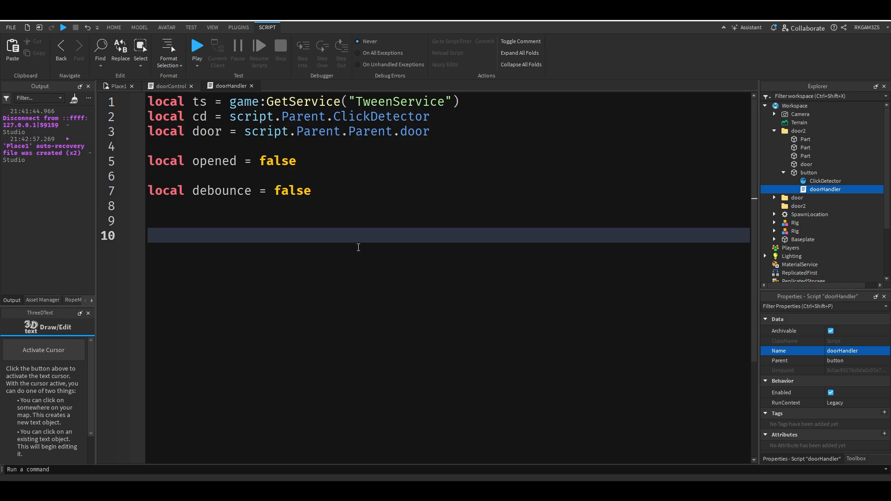
pyautogui.write('cd.MouseClick')
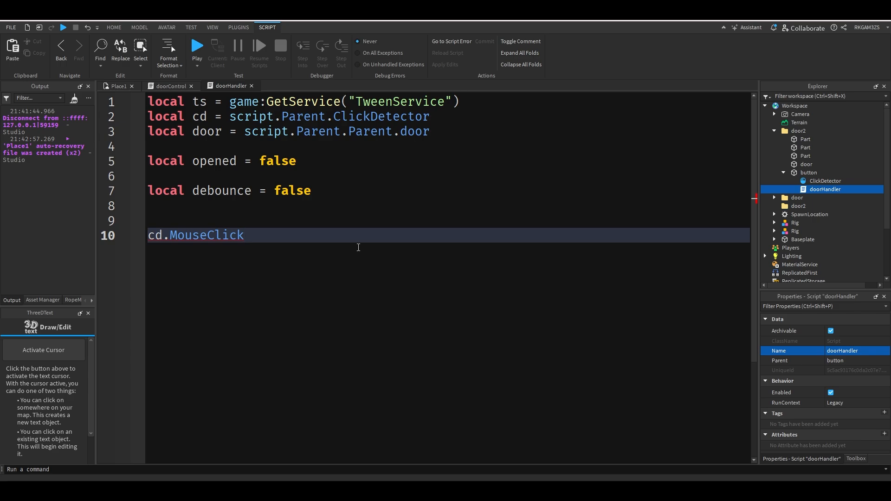
# Connect cd.MouseClick to a function that checks debounce and sets opened = true
pyautogui.write(':Connect(function(')
pyautogui.write('if opened ==')
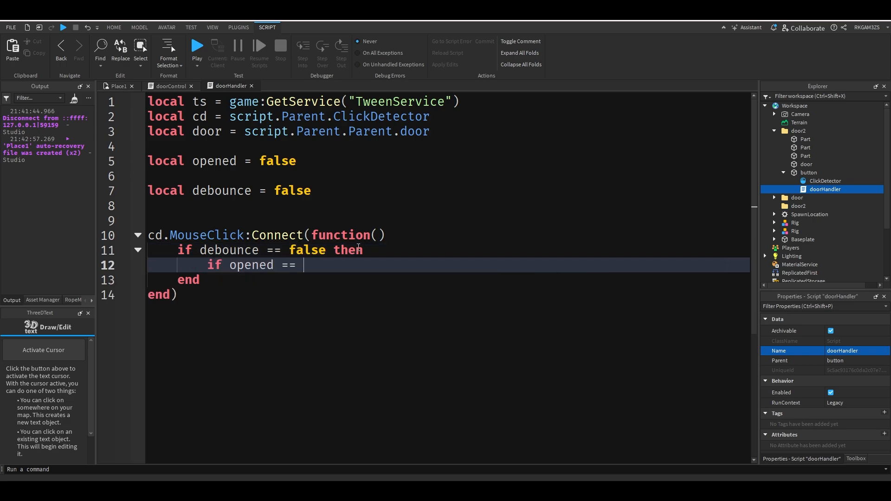
pyautogui.write('false then')
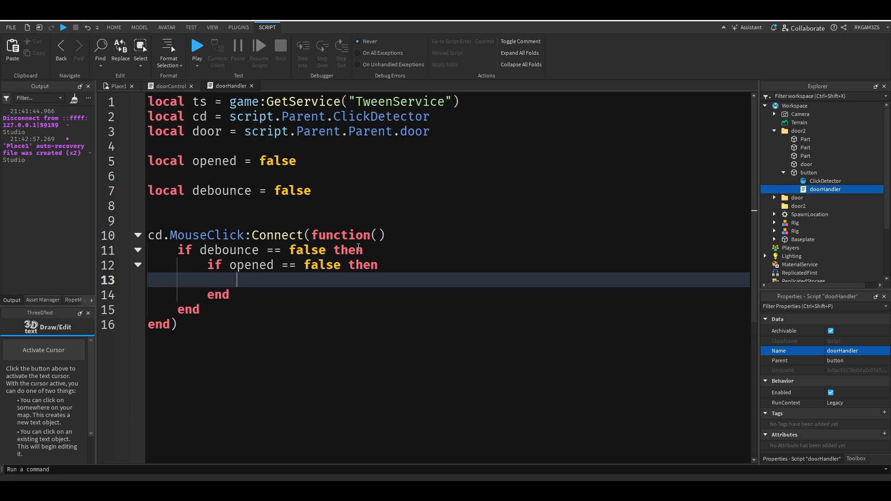
pyautogui.write('opened = true')
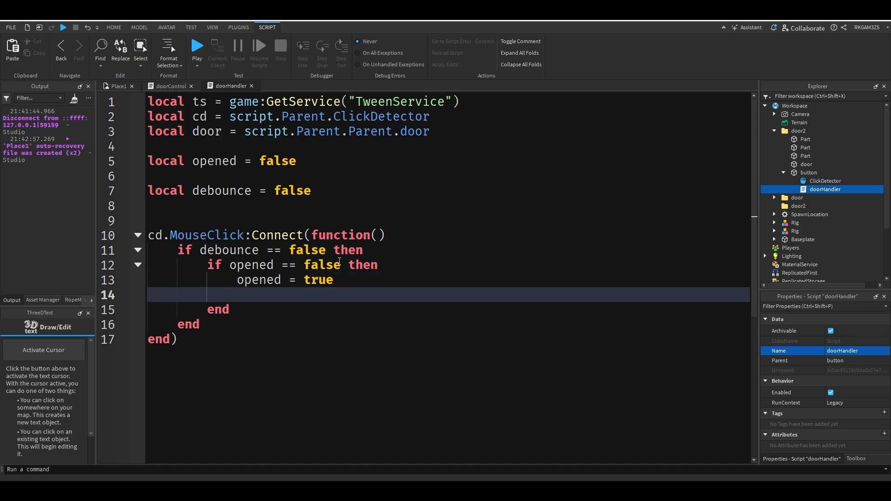
# Create a door tween using TweenInfo.new(openTime) with openTime = 3, targeting Position
pyautogui.write('ts:Create()')
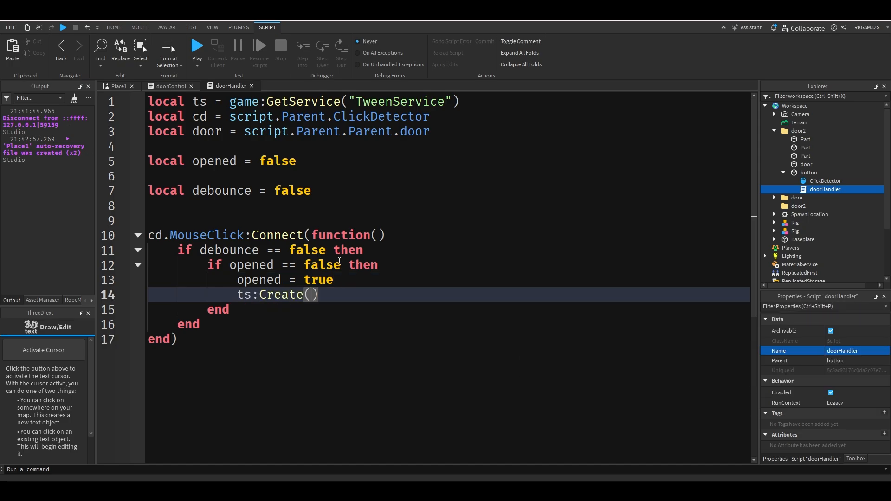
pyautogui.write('door,TweenInfo')
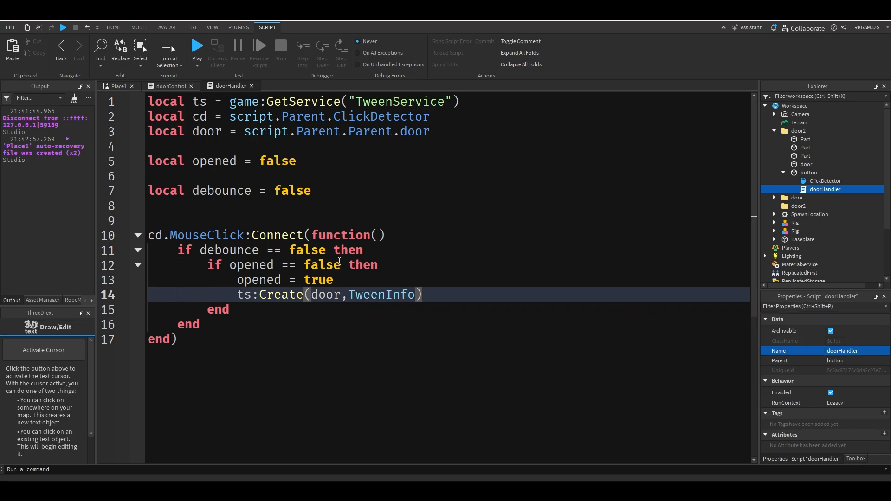
pyautogui.write('.new()')
pyautogui.click(448, 220)
pyautogui.write('local')
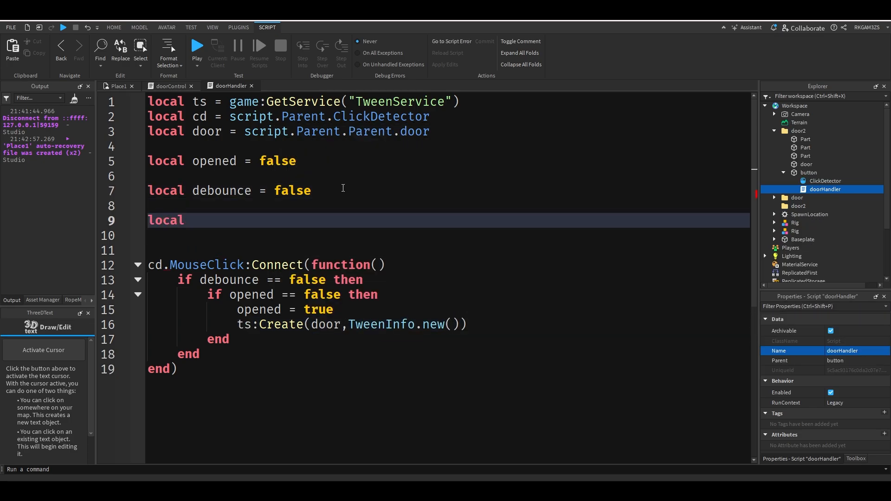
pyautogui.write('openTime =')
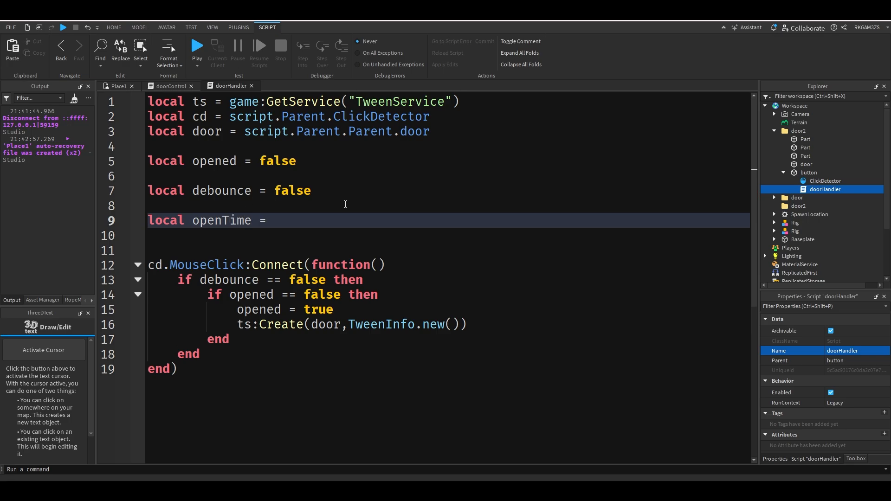
pyautogui.write('3')
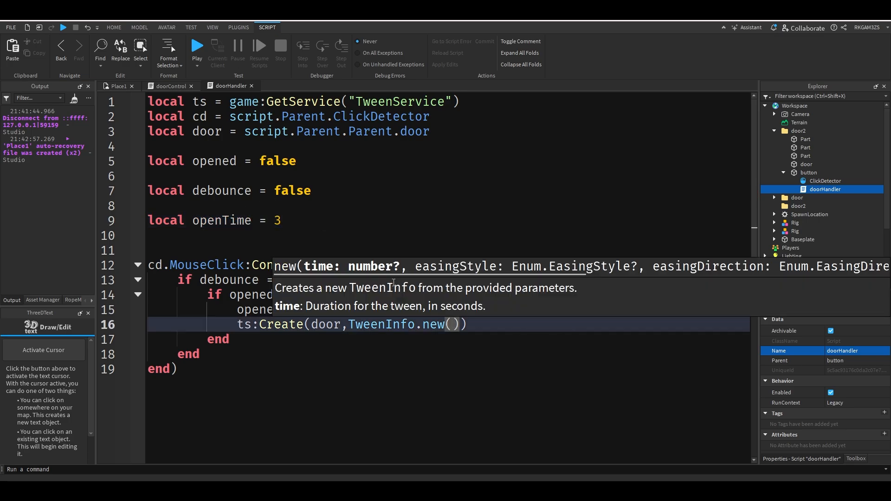
pyautogui.write('openTime')
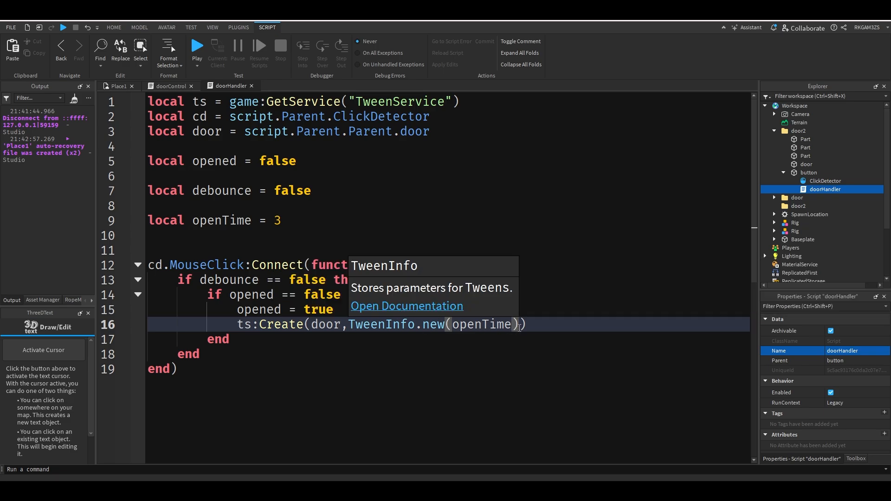
pyautogui.write(',{Position = Vector3.new(')
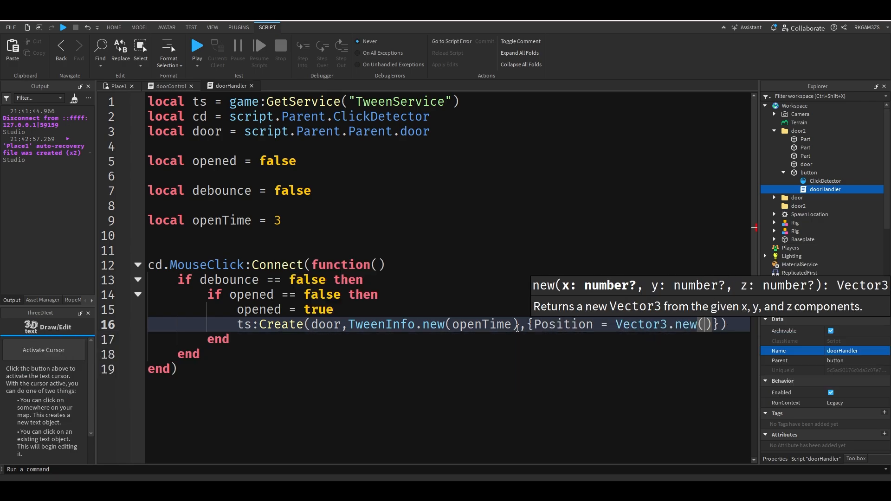
pyautogui.click(114, 27)
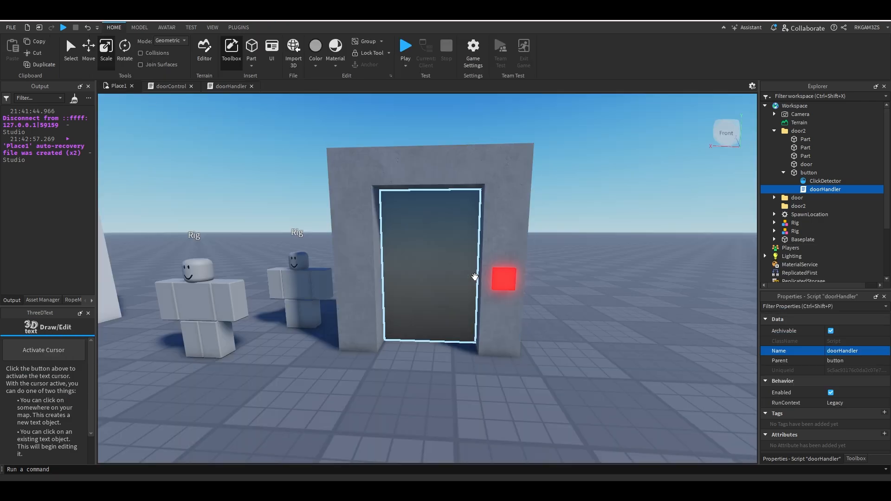
# Select the raised door and copy its Position (-30.643, 12.456, 24.338) into the tween
pyautogui.click(806, 164)
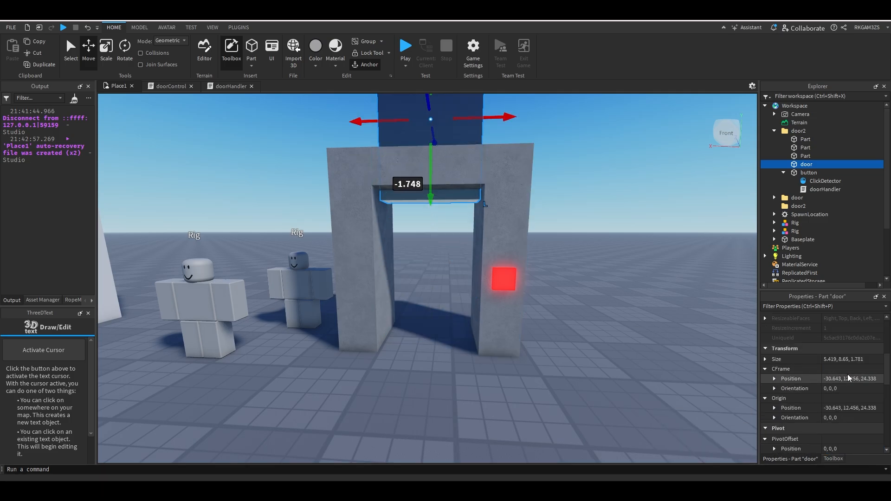
pyautogui.moveTo(845, 381)
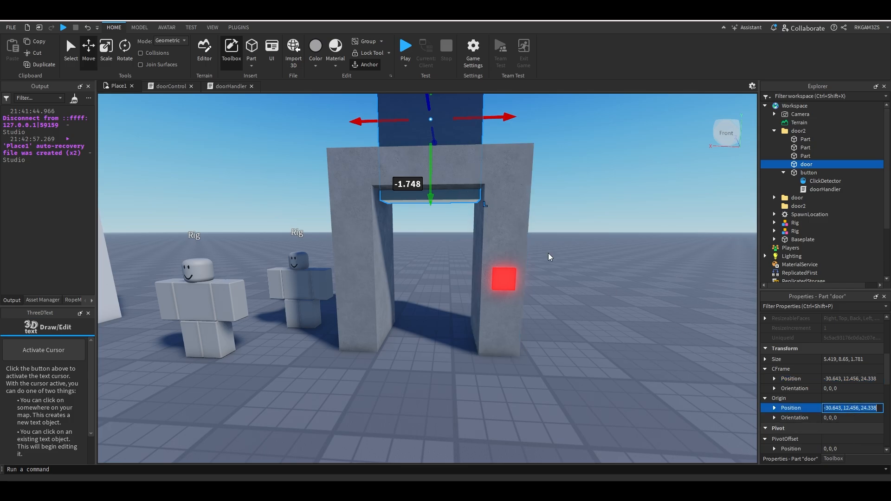
pyautogui.click(169, 86)
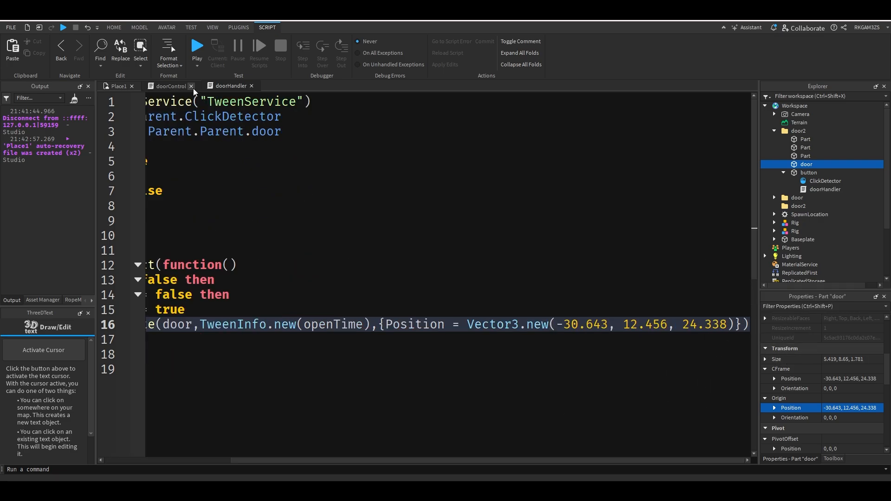
# Close the doorControl script tab and start a playtest
pyautogui.click(191, 86)
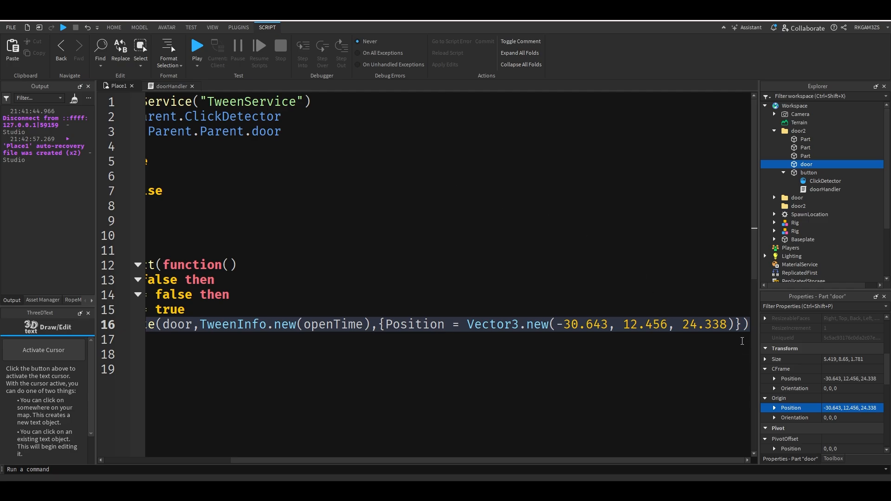
pyautogui.hscroll(3)
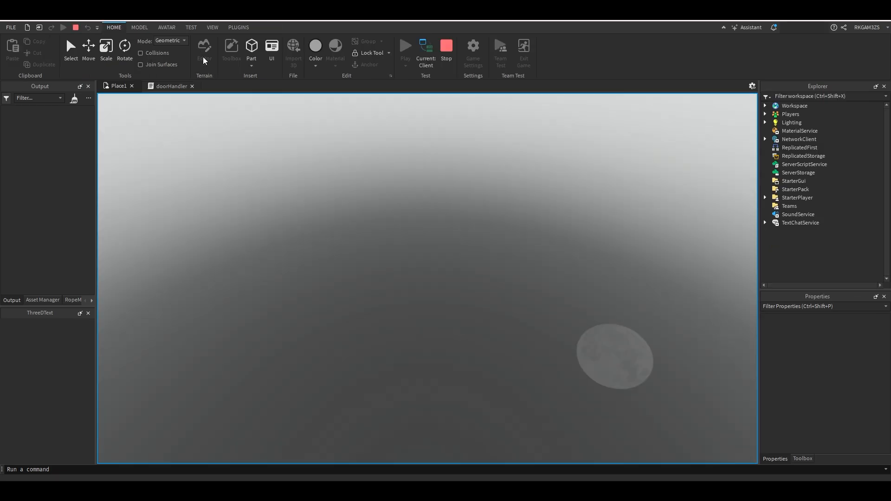
# Inspect the door in the Place1 viewport and end the playtest
pyautogui.click(425, 50)
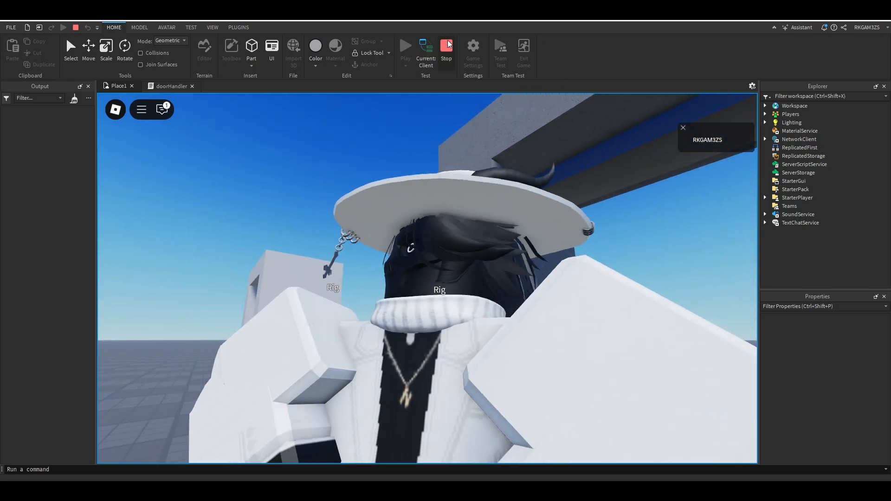
pyautogui.click(446, 49)
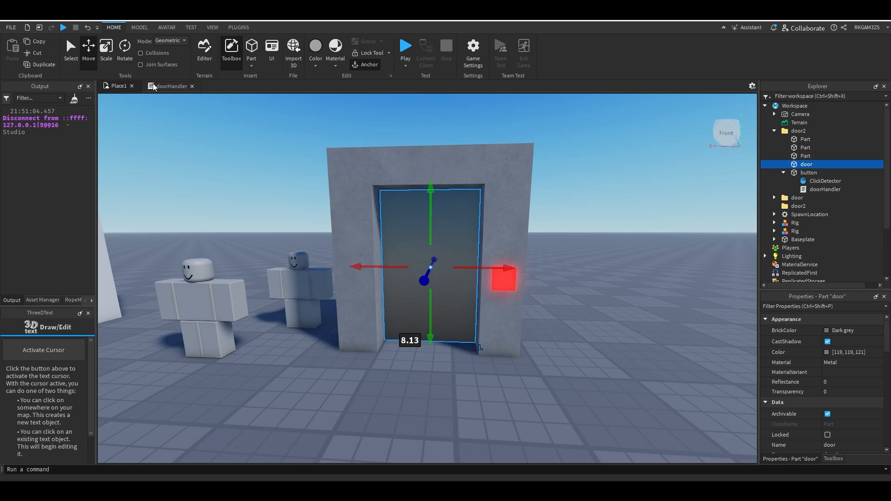
# Wrap the open tween with debounce = true, task.wait(openTime) and debounce = false
pyautogui.click(171, 86)
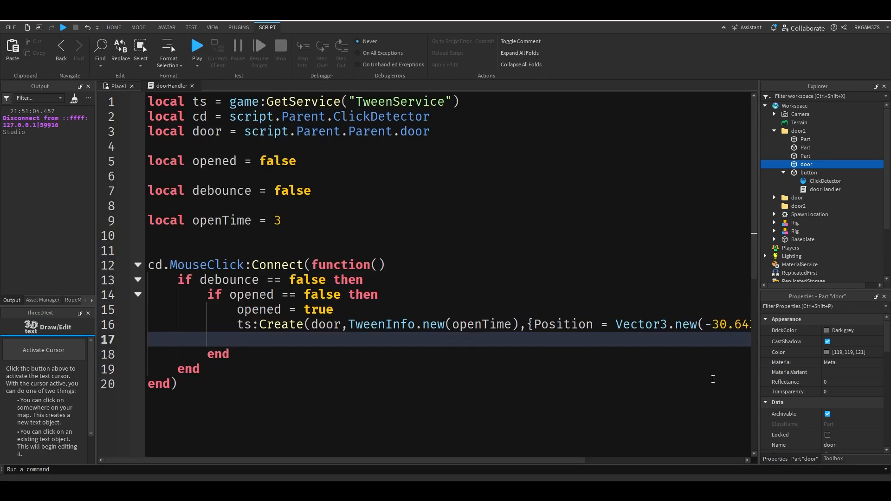
pyautogui.write('task.wait()')
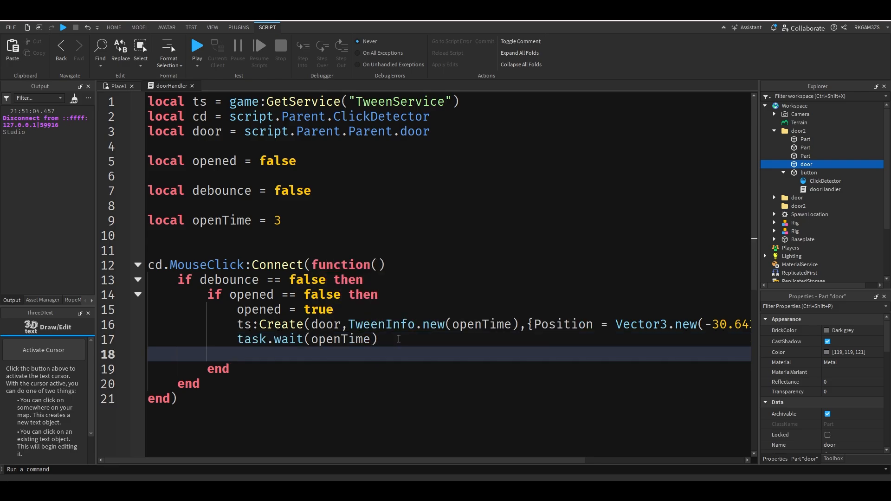
pyautogui.write('debounce = false')
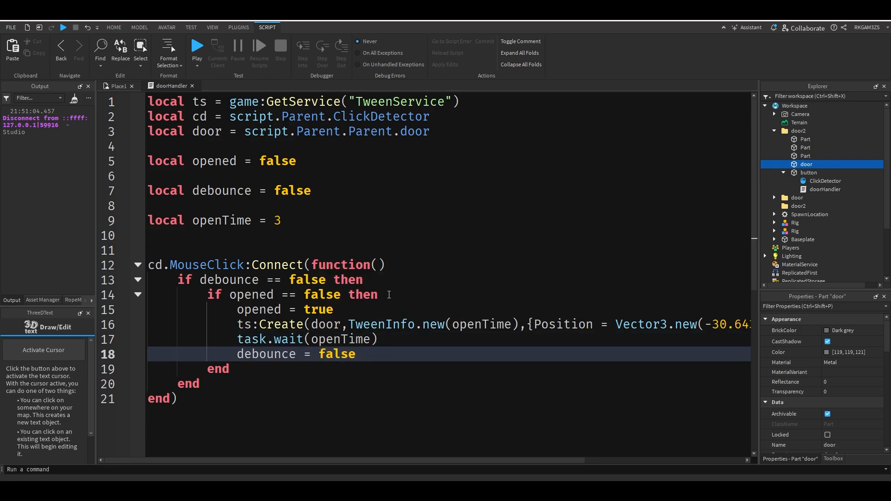
pyautogui.write('debounce =')
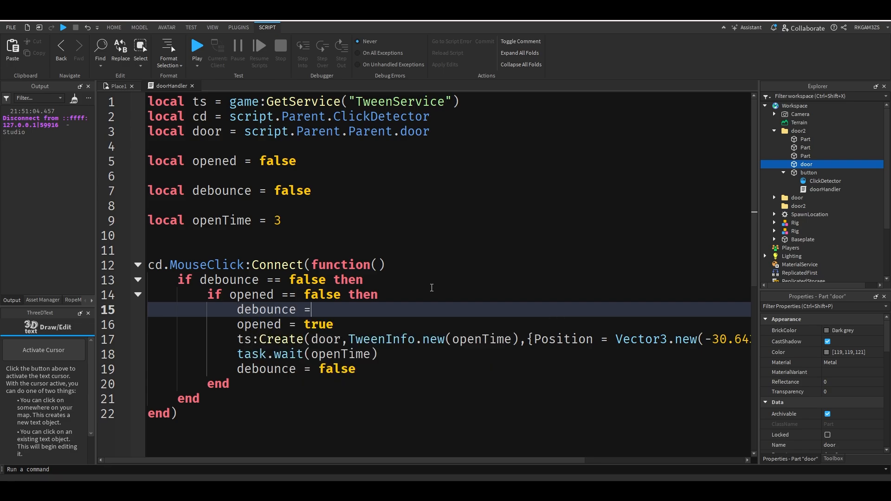
pyautogui.write('true')
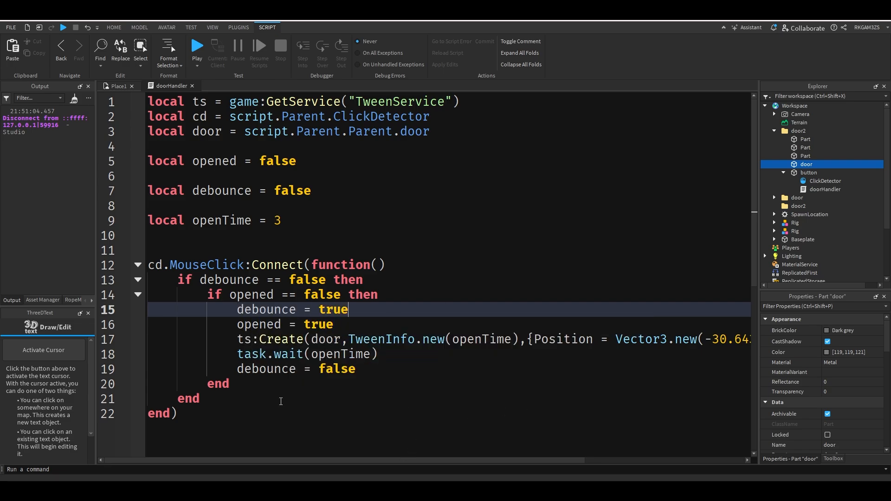
pyautogui.moveTo(302, 265)
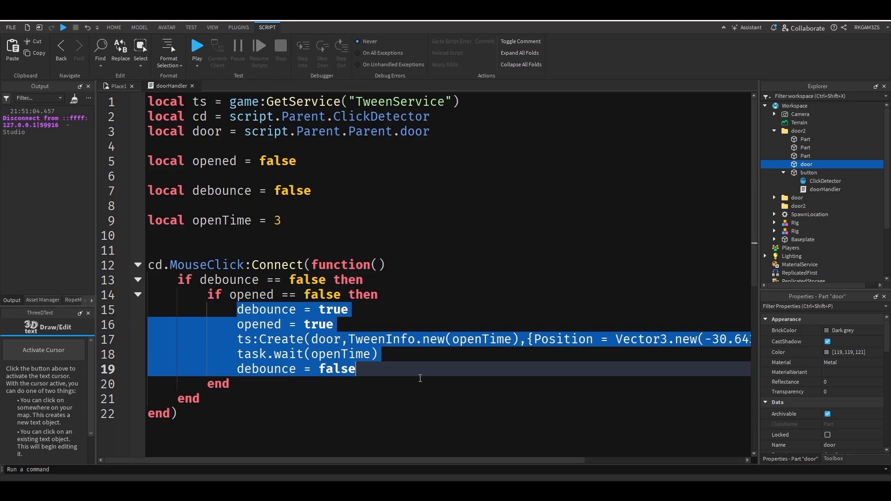
# Set opened to false in the pasted else branch and return to Place1
pyautogui.hscroll(3)
pyautogui.write('else')
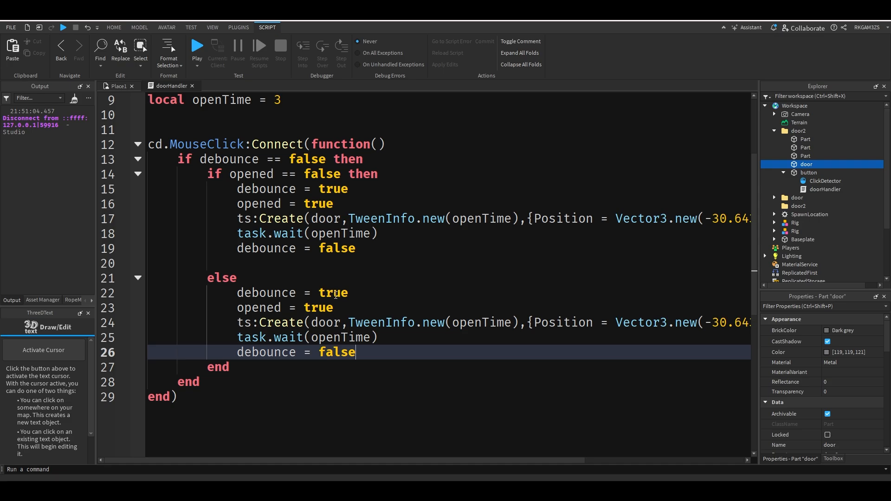
pyautogui.doubleClick(333, 293)
pyautogui.write('fals')
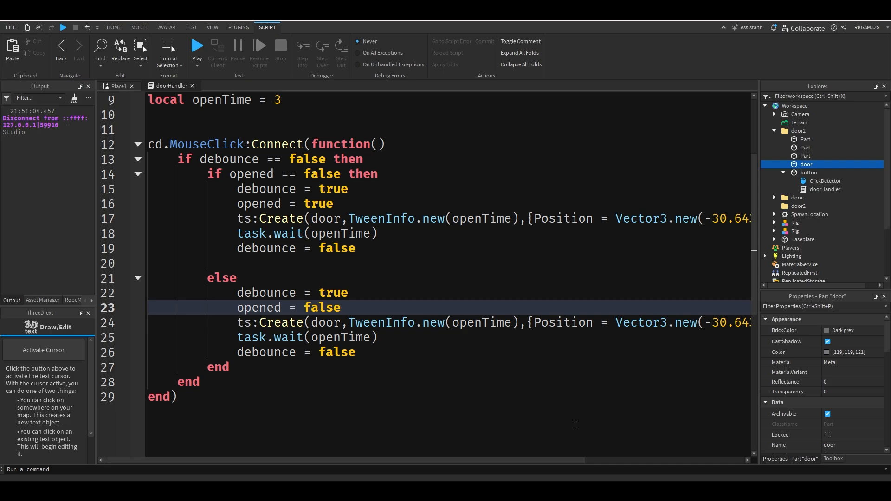
pyautogui.hscroll(3)
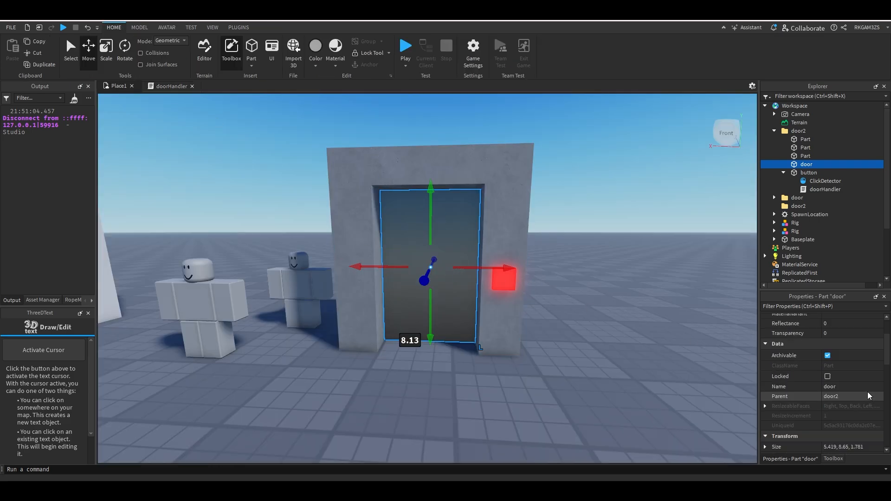
# Point the closing tween at the door's lowered position (-30.643, 4.325, 24.338)
pyautogui.click(171, 86)
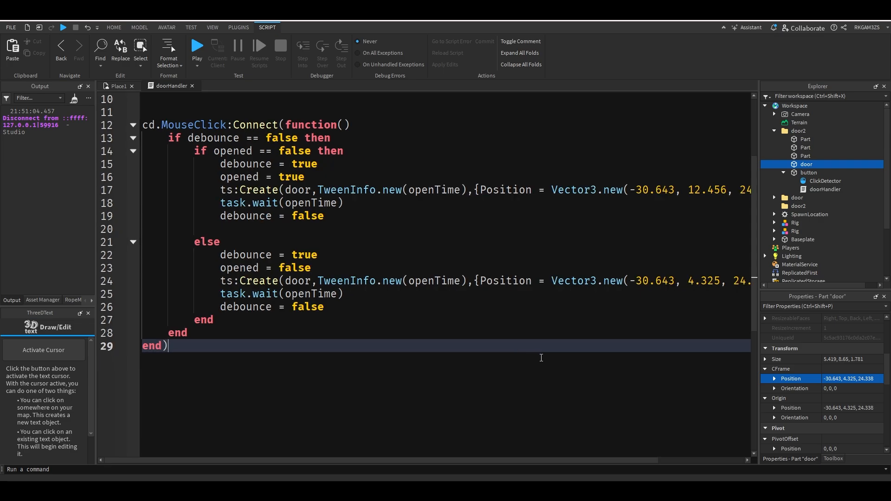
pyautogui.scroll(3)
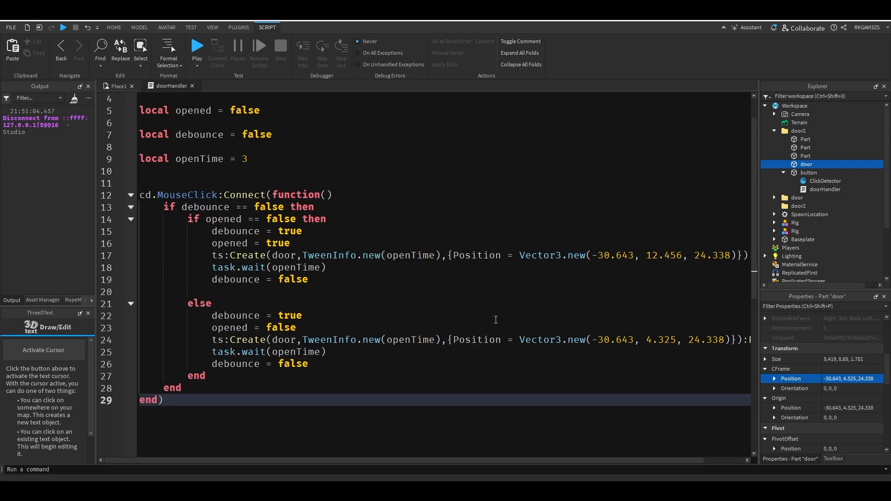
pyautogui.scroll(3)
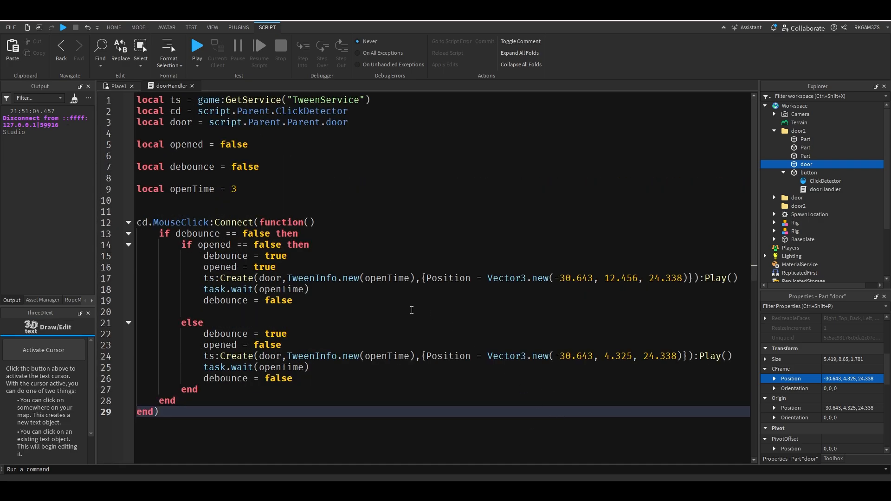
pyautogui.moveTo(476, 298)
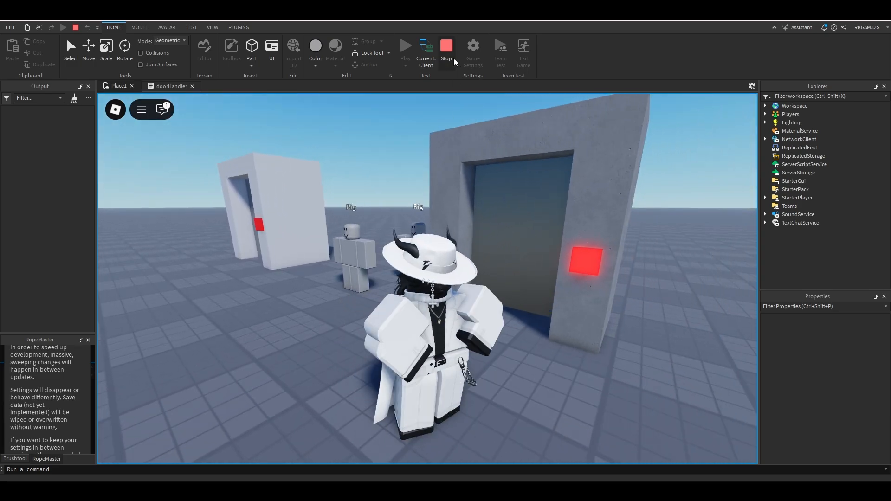
# Stop the door playtest and reopen the doorHandler script
pyautogui.click(446, 51)
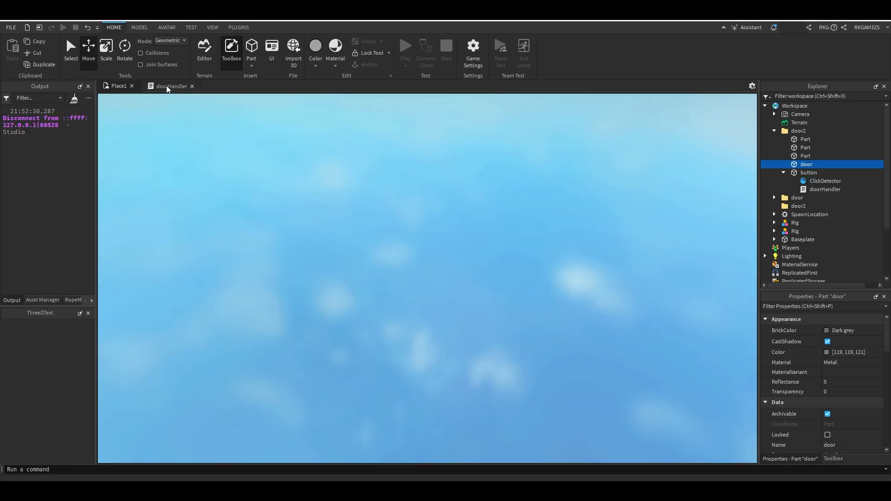
pyautogui.click(170, 86)
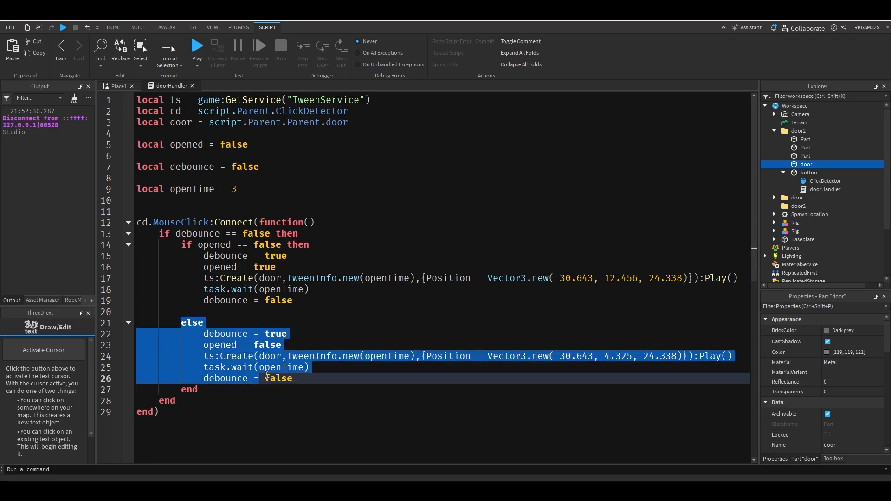
# Playtest again by pressing the red button, then drop the else branch
pyautogui.click(119, 86)
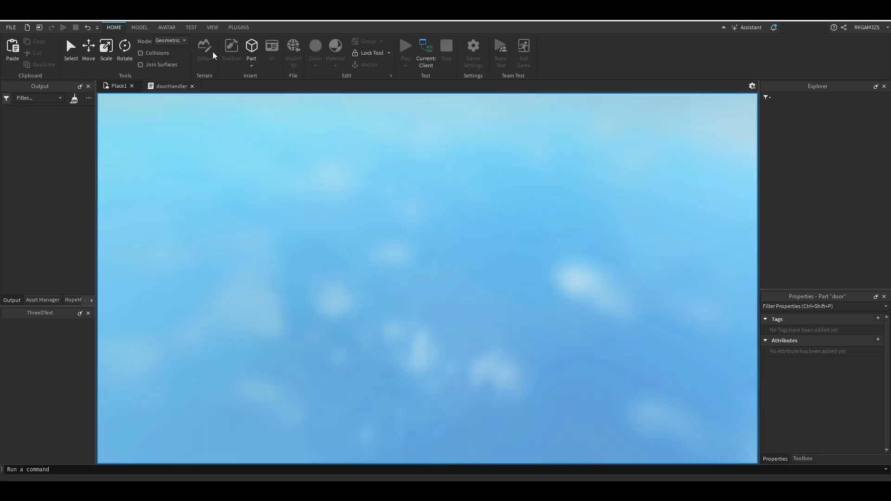
pyautogui.click(405, 45)
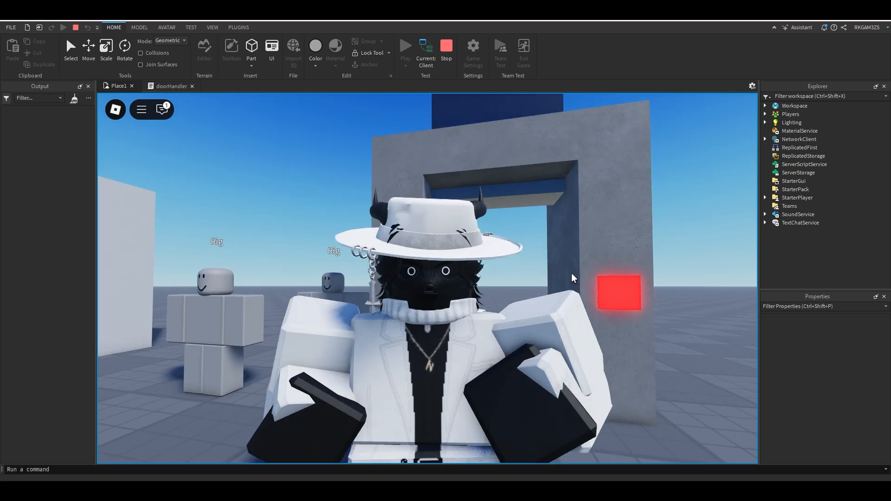
pyautogui.click(446, 48)
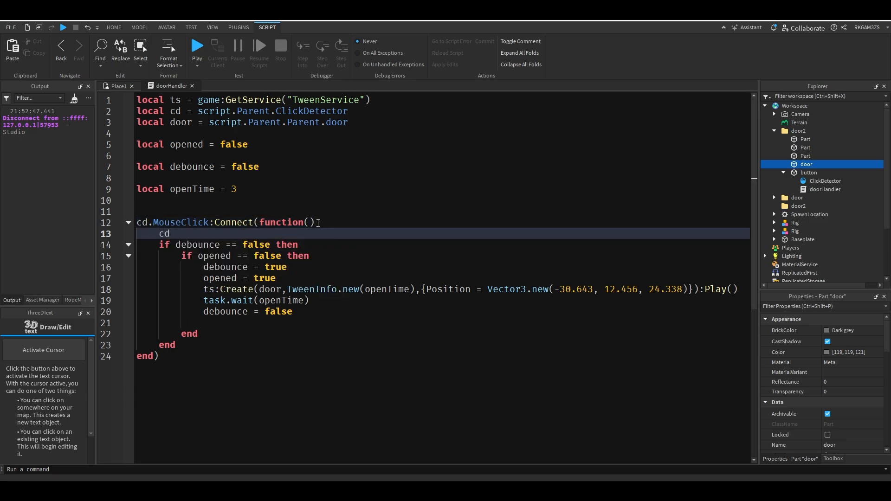
# Clear the stray 'cd' line in doorHandler and launch a fresh playtest
pyautogui.write(':Destroy()')
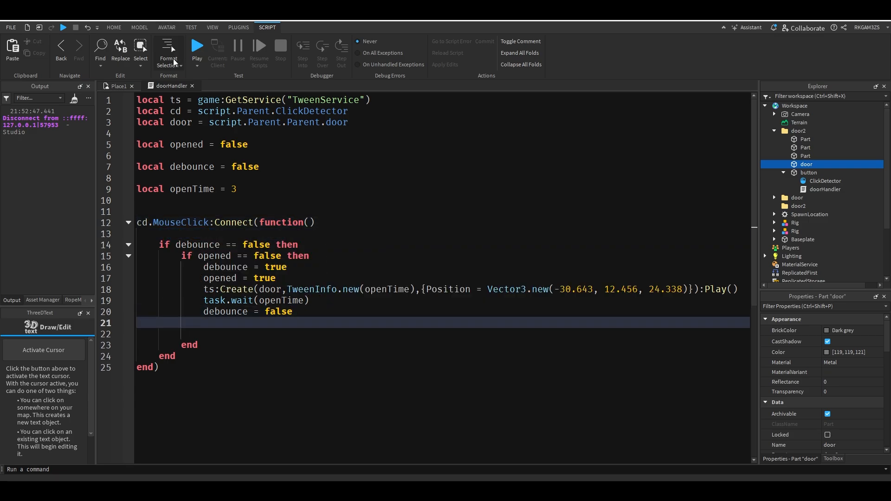
pyautogui.click(196, 46)
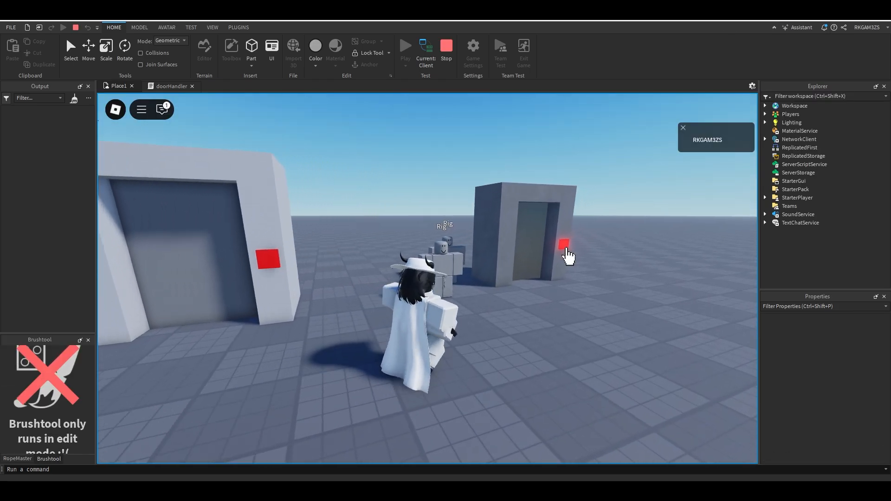